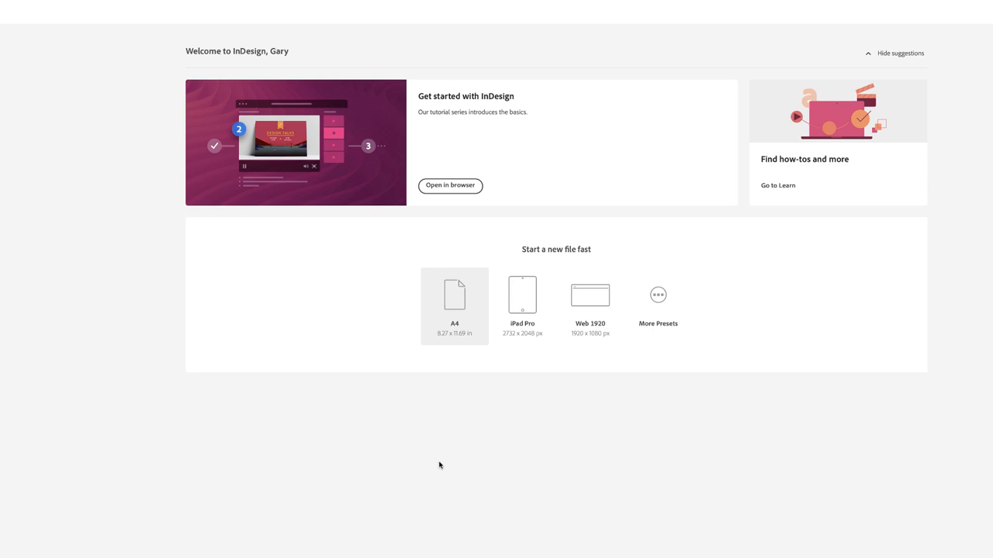
{"action": "mouse_move", "coordinate": [654, 435]}
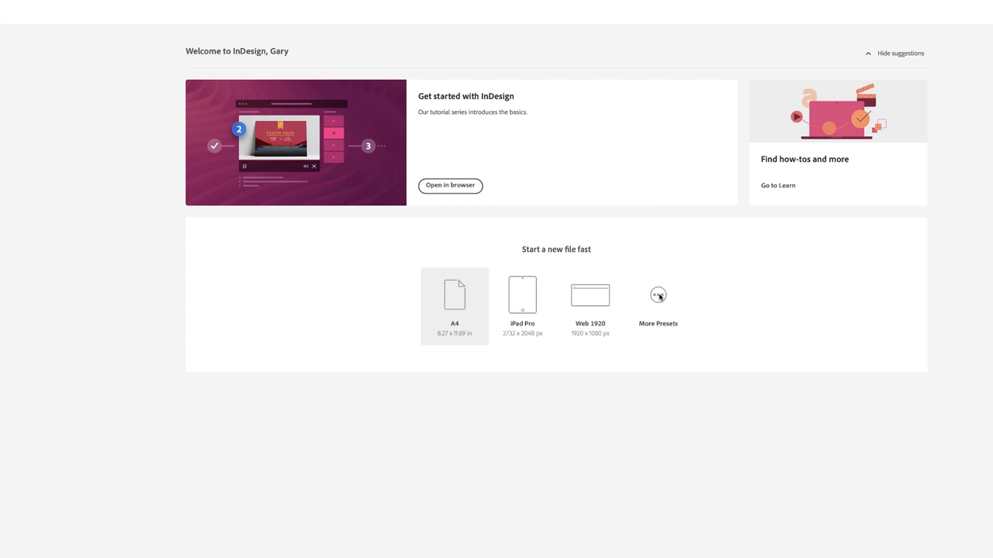
Choose the iPad preset (768 × 1024 px) from all Mobile presets in New Document
{"action": "left_click", "coordinate": [658, 295]}
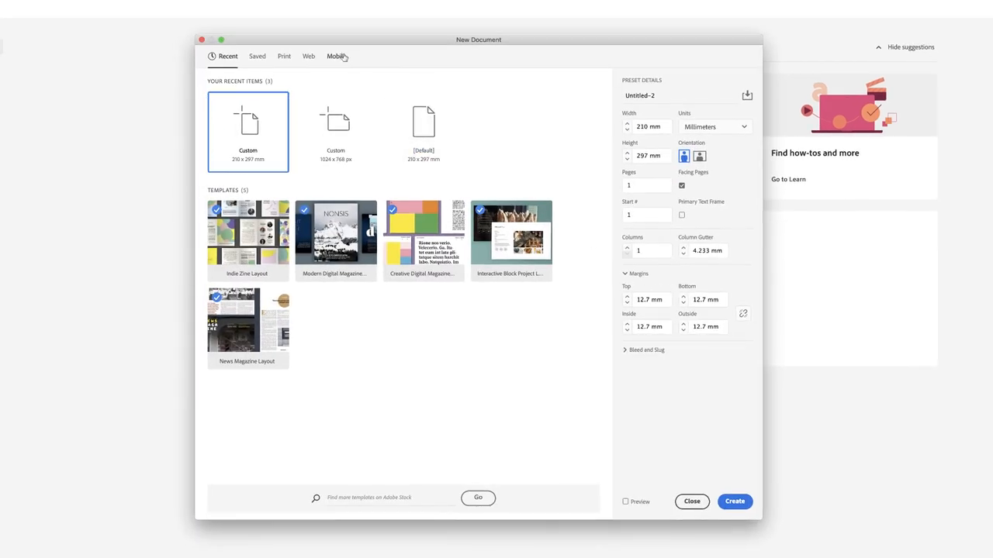
{"action": "left_click", "coordinate": [336, 56]}
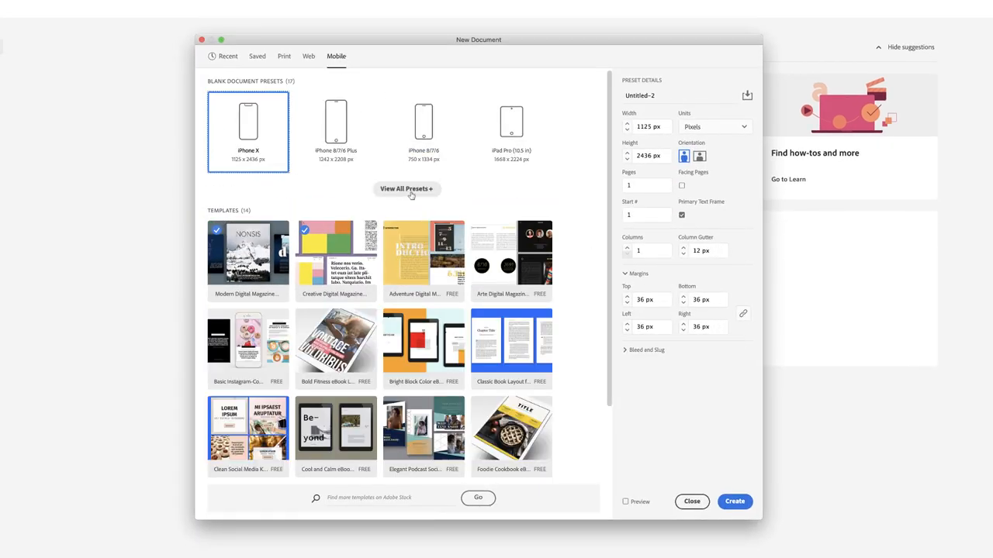
{"action": "left_click", "coordinate": [407, 189]}
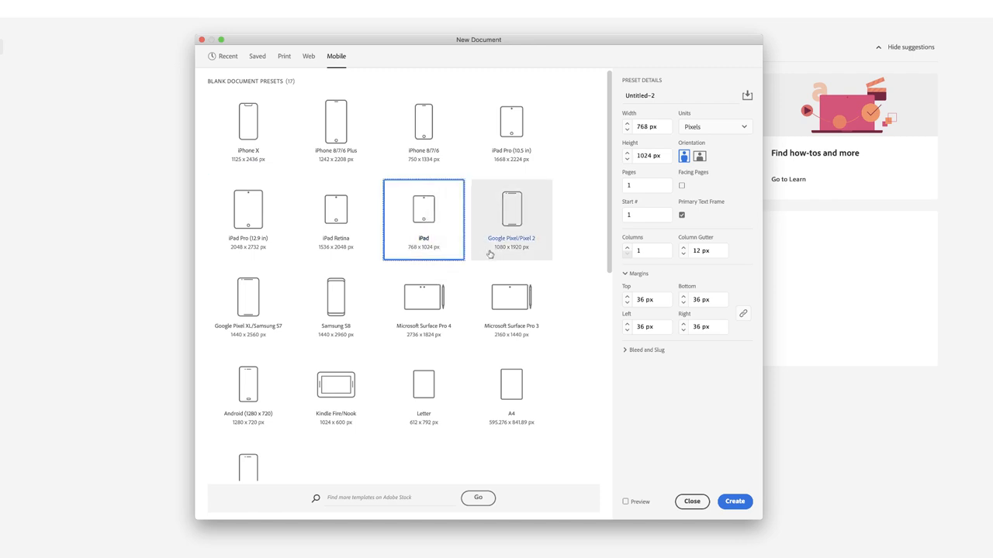
{"action": "mouse_move", "coordinate": [511, 220]}
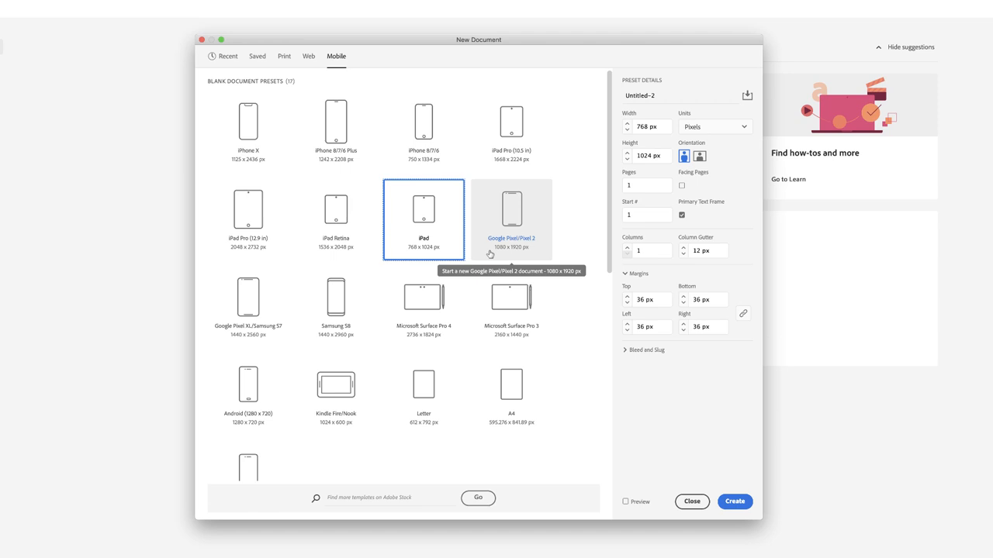
{"action": "mouse_move", "coordinate": [463, 246]}
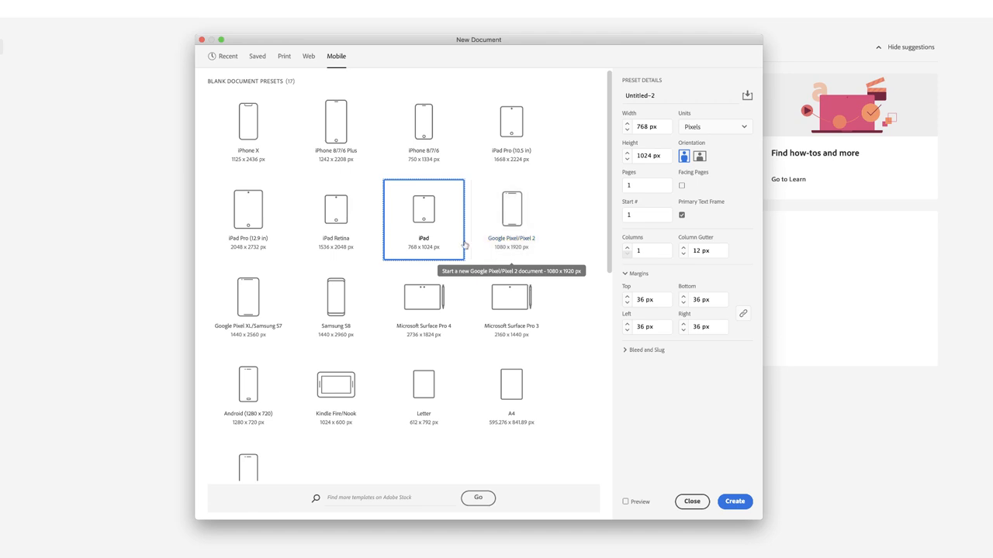
{"action": "mouse_move", "coordinate": [423, 219]}
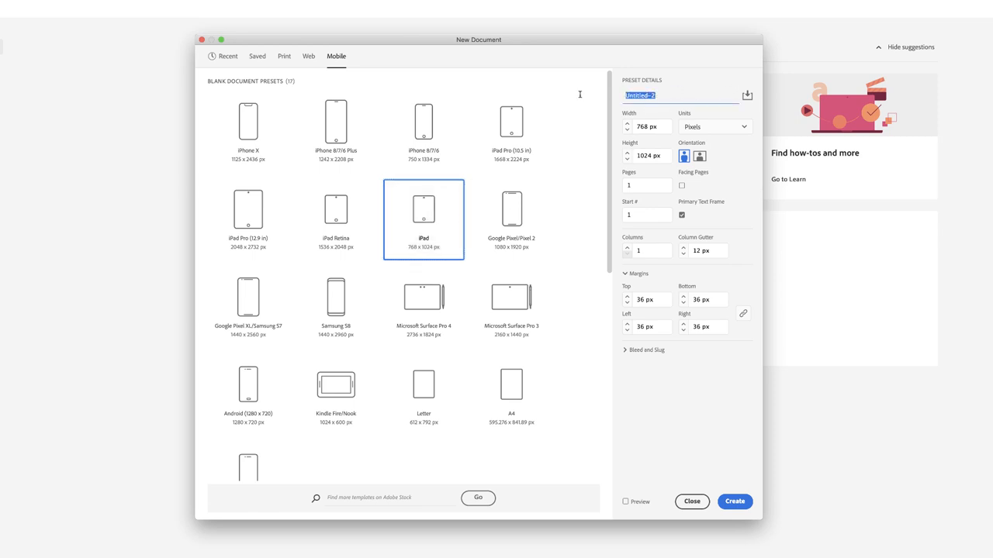
Name the preset iPad_TEMPLATE: landscape, 8 pages, 6 columns, 18 px gutter, no primary text frame
{"action": "type", "text": "iPad_TEMPLATE"}
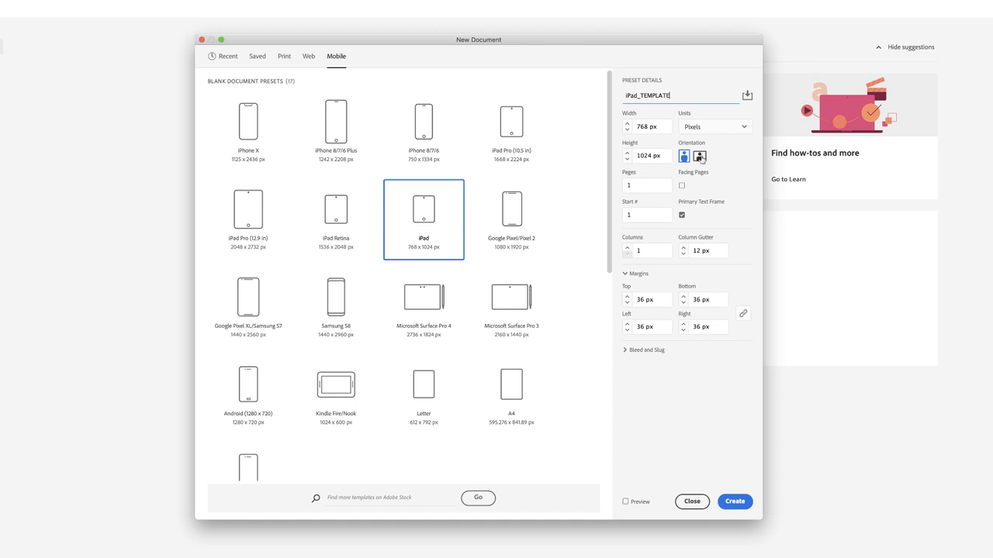
{"action": "left_click", "coordinate": [699, 155]}
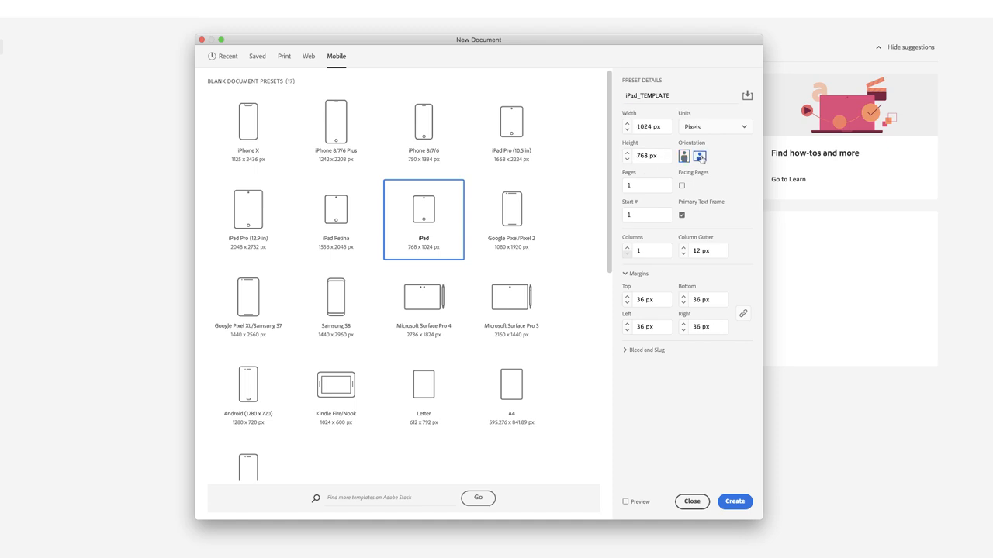
{"action": "left_click", "coordinate": [698, 156]}
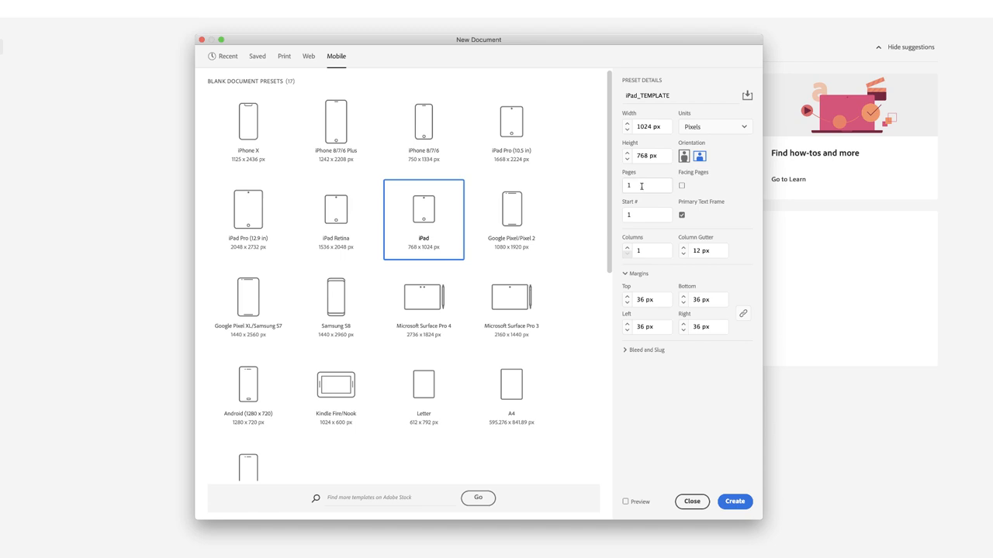
{"action": "type", "text": "8"}
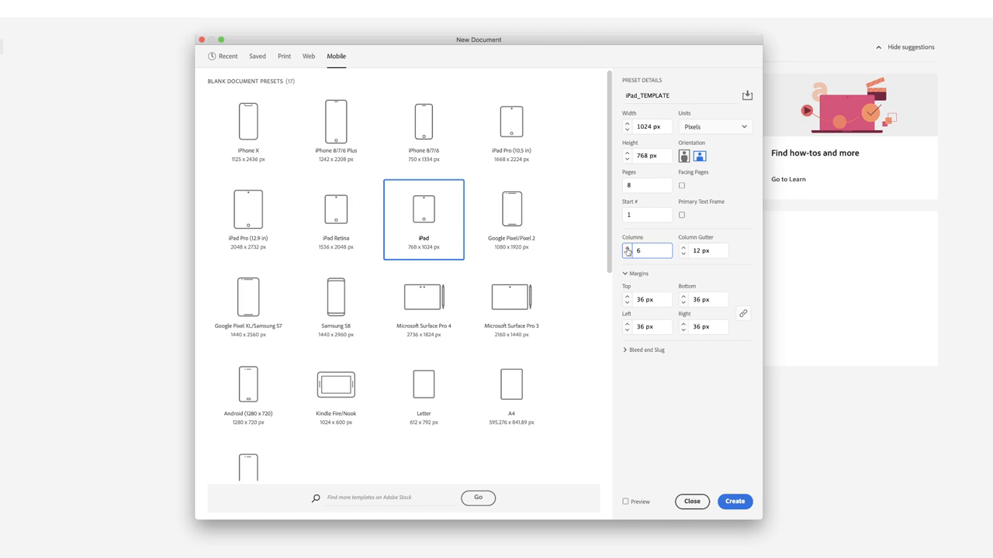
{"action": "mouse_move", "coordinate": [685, 260]}
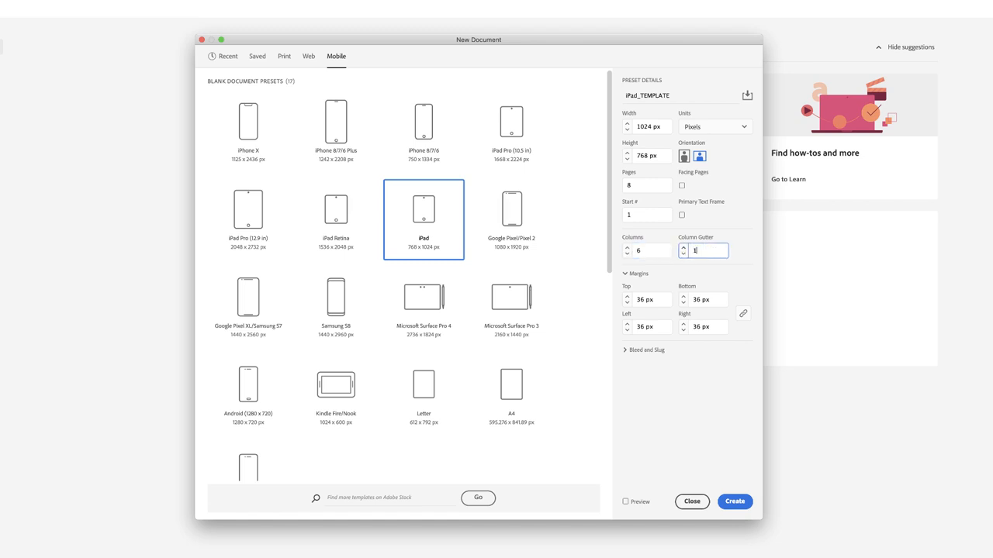
{"action": "type", "text": "18 px"}
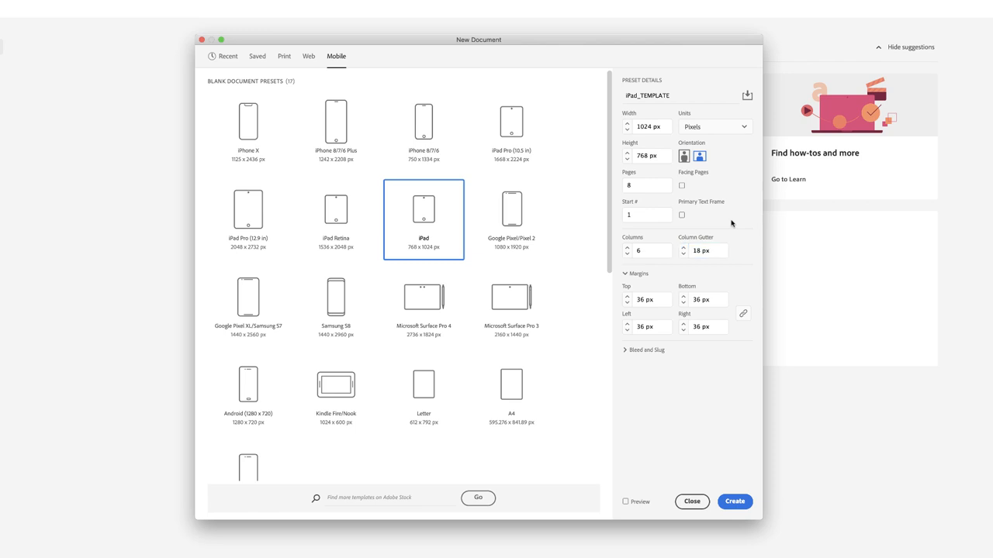
{"action": "mouse_move", "coordinate": [698, 345]}
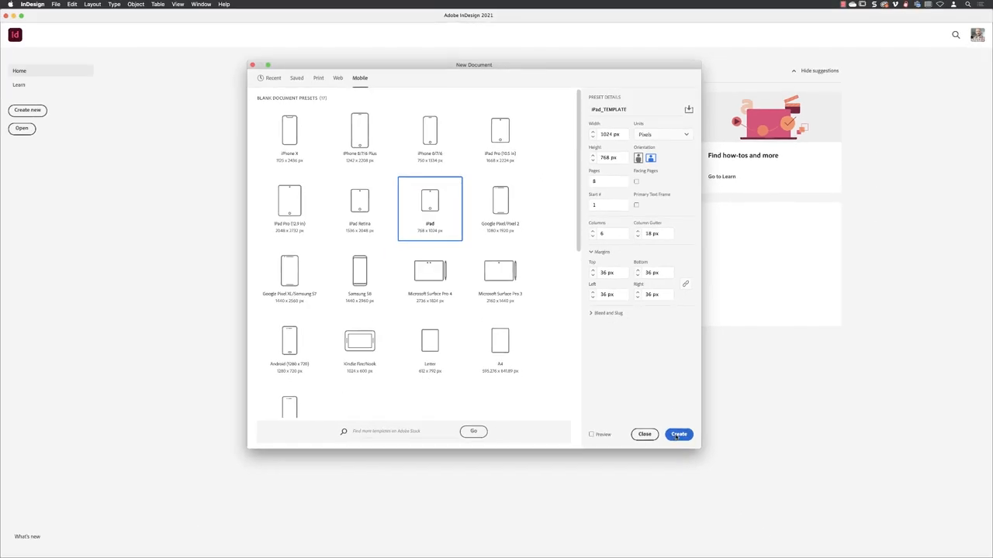
Create the document and rename Layer 1 to Images with Brick Red colour
{"action": "left_click", "coordinate": [678, 434]}
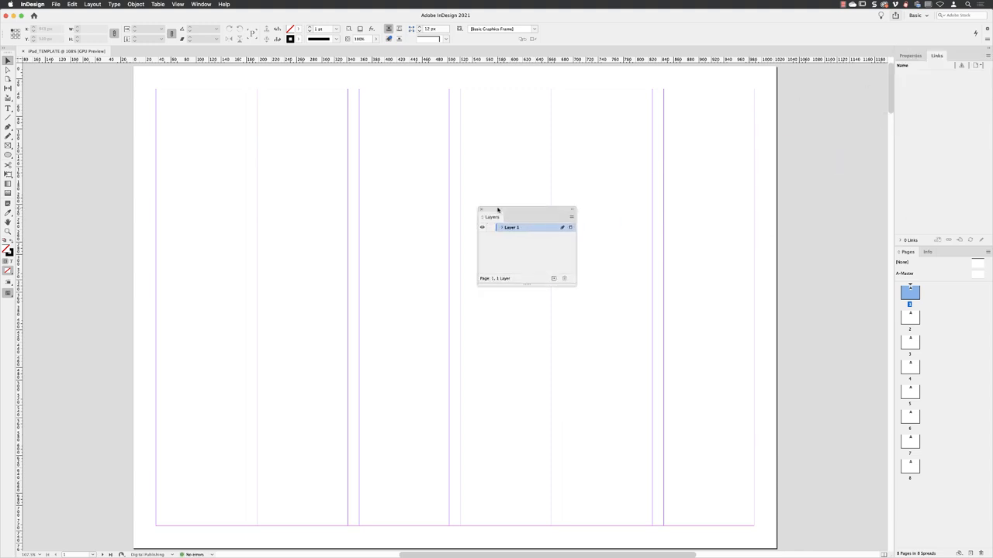
{"action": "double_click", "coordinate": [512, 228]}
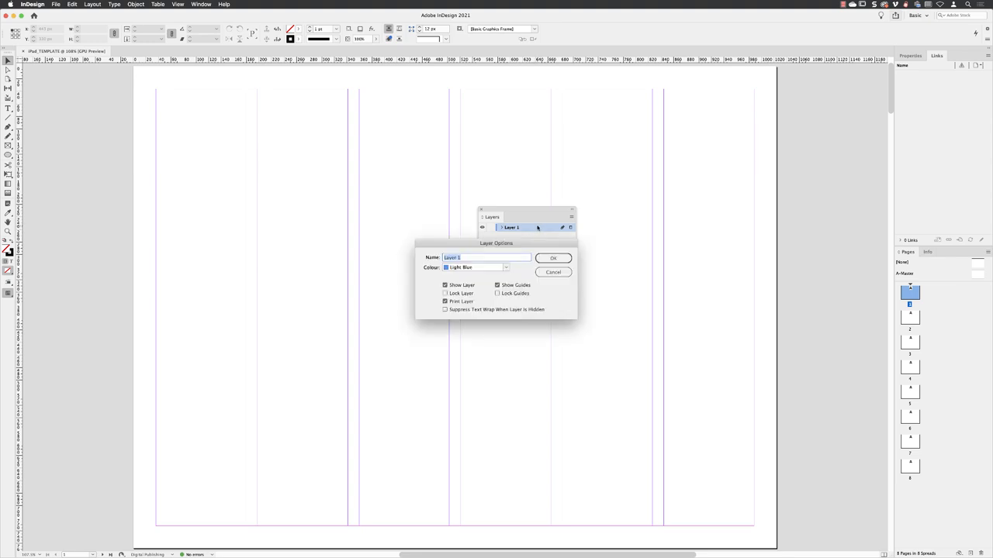
{"action": "type", "text": "Images"}
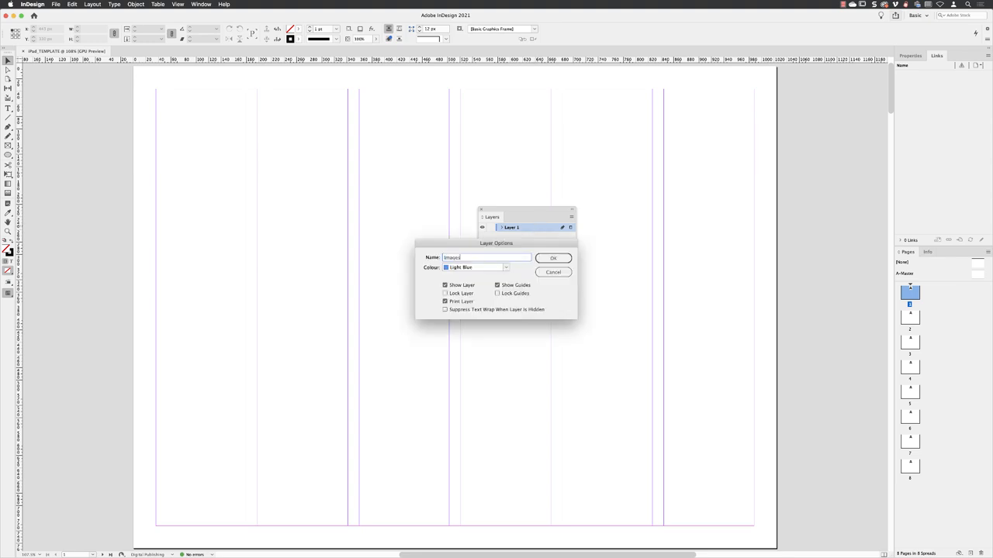
{"action": "left_click", "coordinate": [506, 267]}
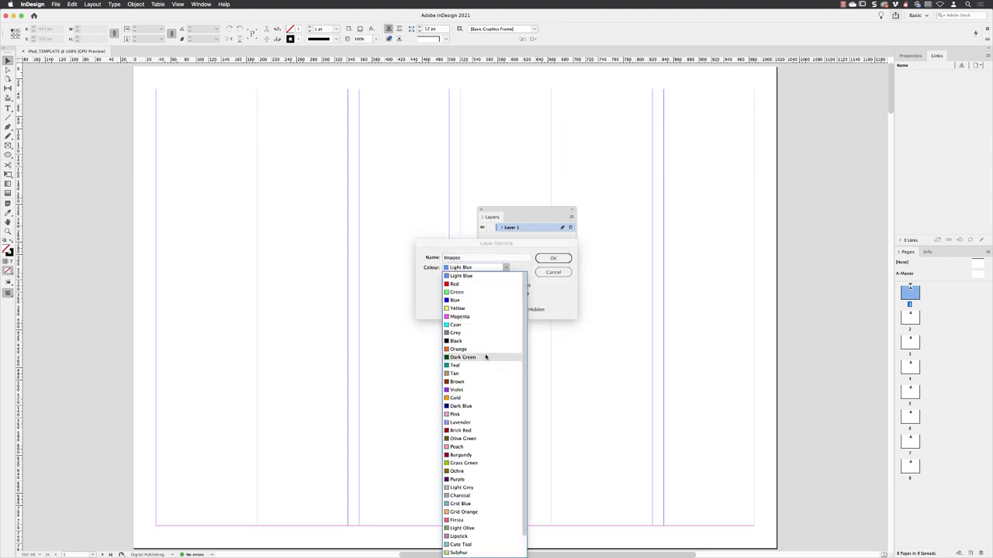
{"action": "left_click", "coordinate": [460, 430]}
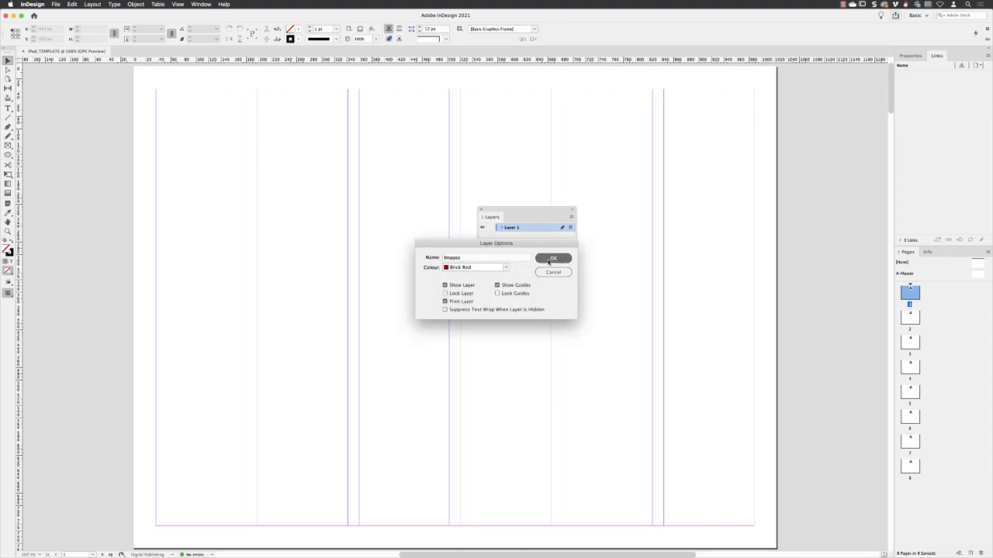
{"action": "left_click", "coordinate": [553, 258]}
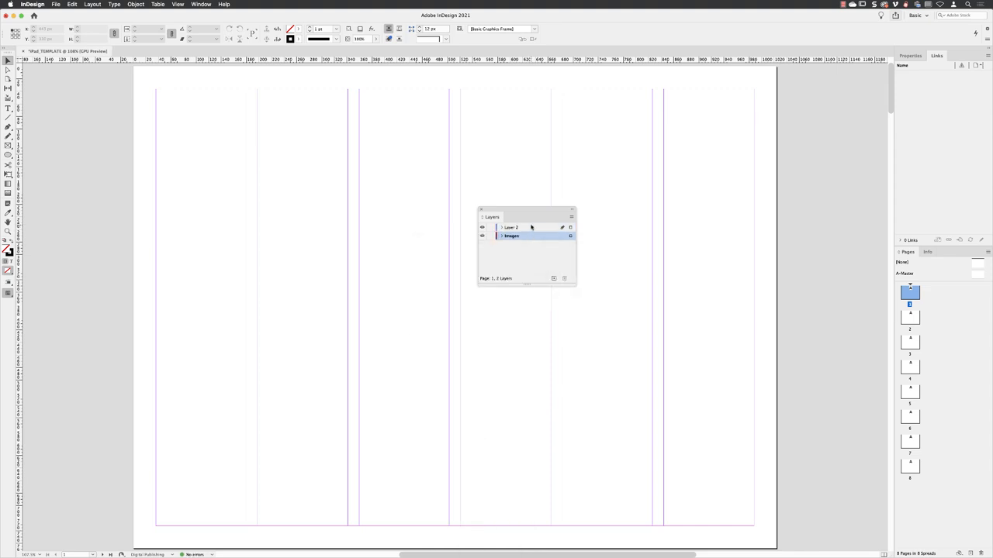
Rename Layer 2 to Text and add an Interactive layer
{"action": "double_click", "coordinate": [520, 227]}
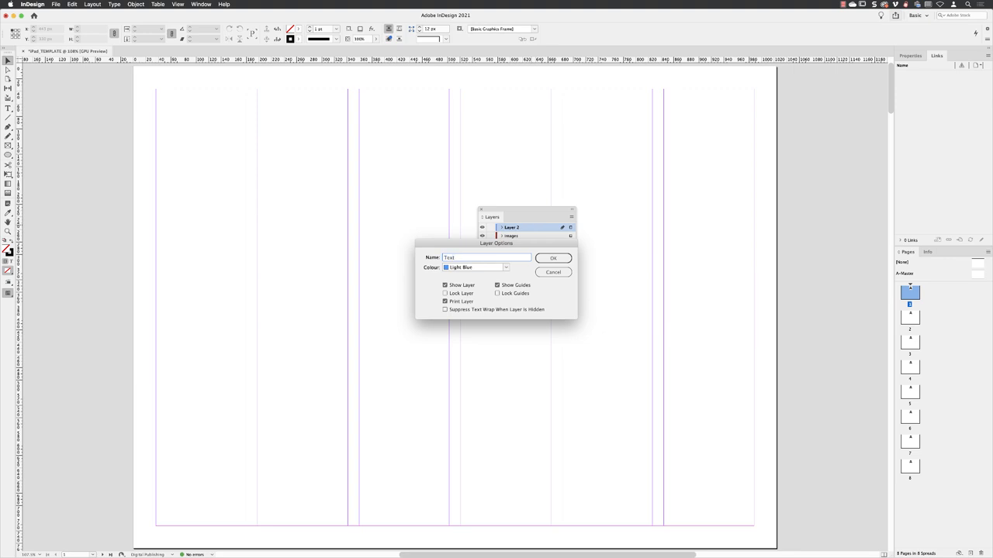
{"action": "left_click", "coordinate": [553, 257]}
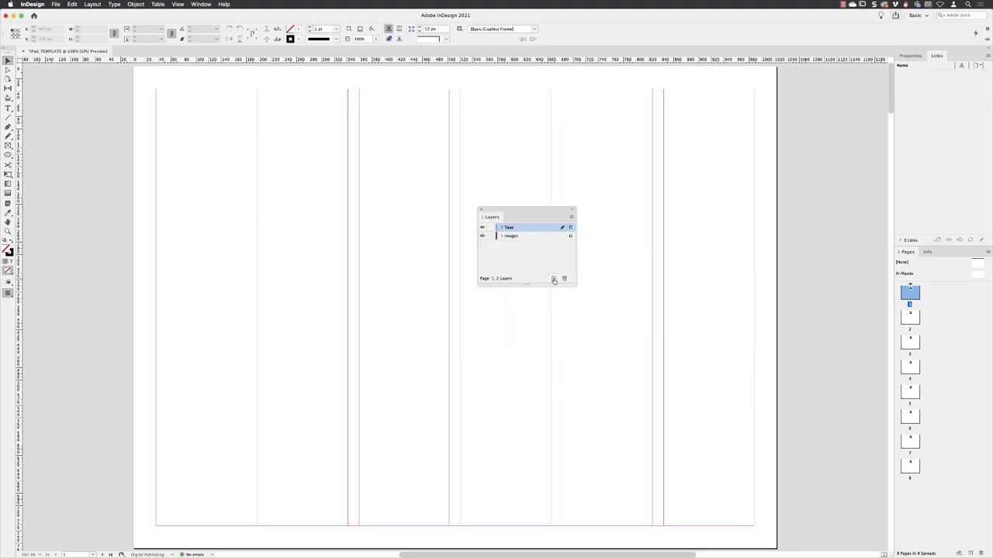
{"action": "left_click", "coordinate": [553, 278]}
{"action": "type", "text": "Interactive"}
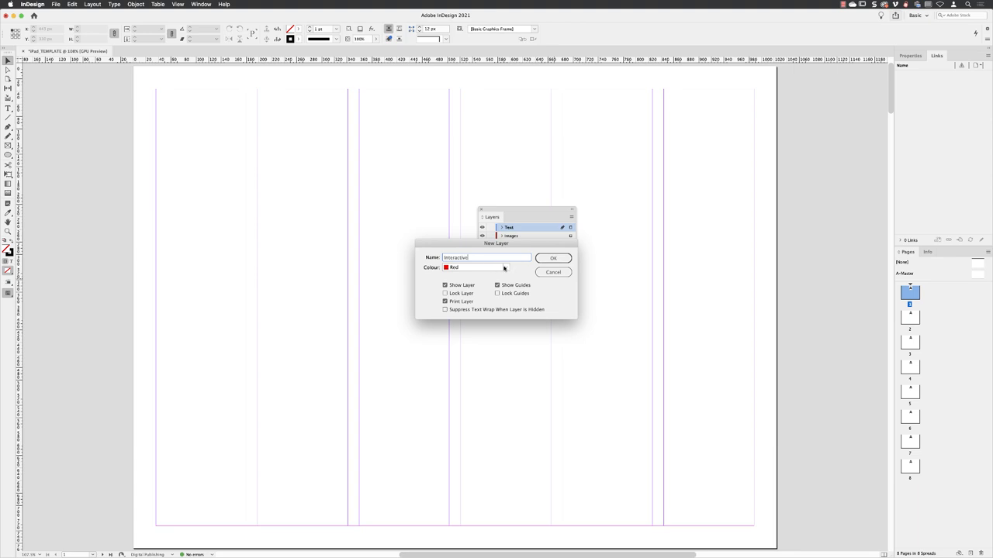
{"action": "left_click", "coordinate": [476, 267]}
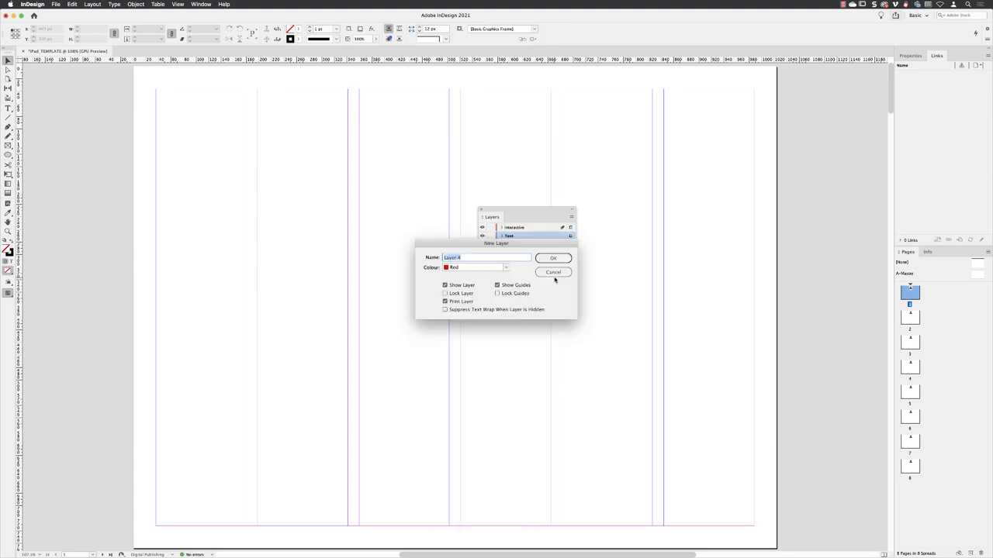
Add a green Grid layer on top and dock the Layers panel at the right
{"action": "type", "text": "Grid"}
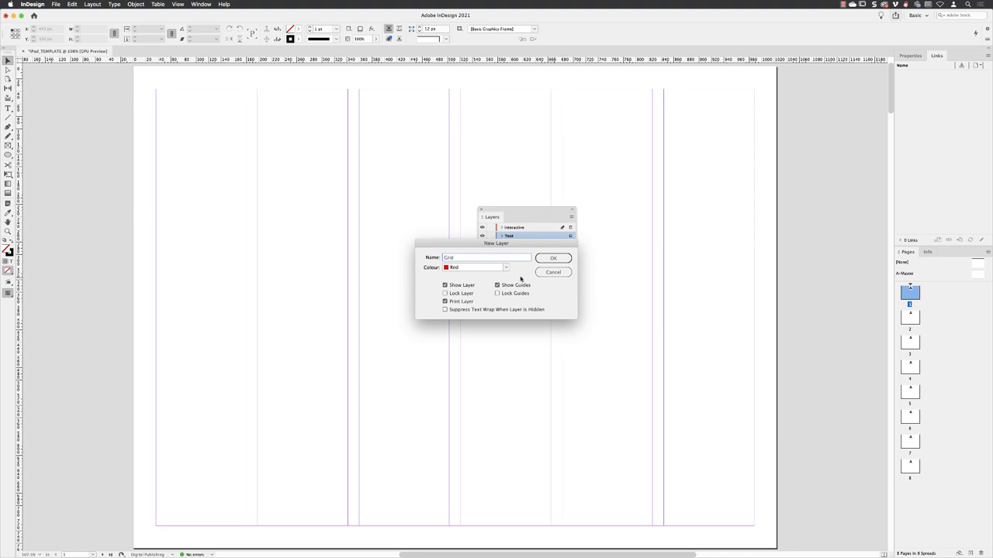
{"action": "left_click", "coordinate": [476, 266]}
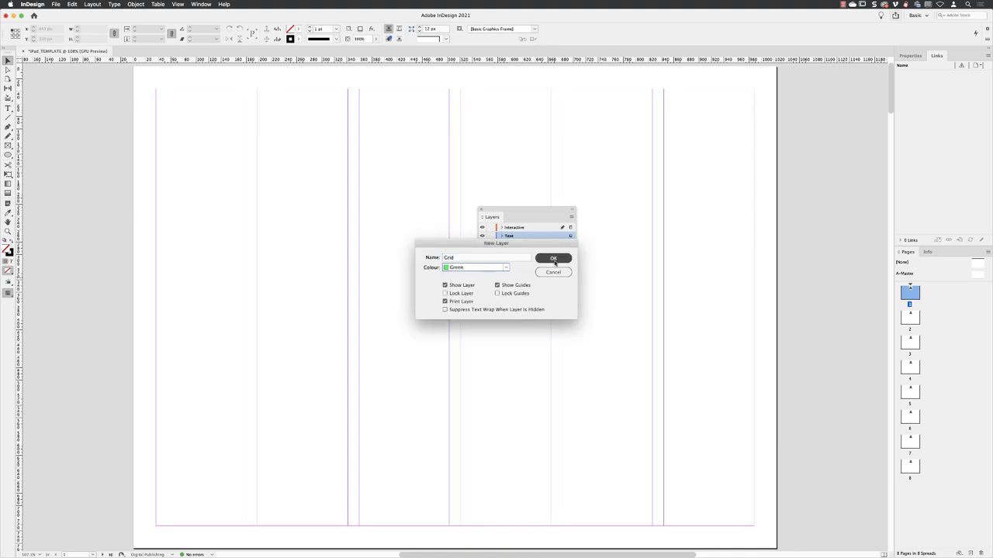
{"action": "left_click", "coordinate": [553, 258]}
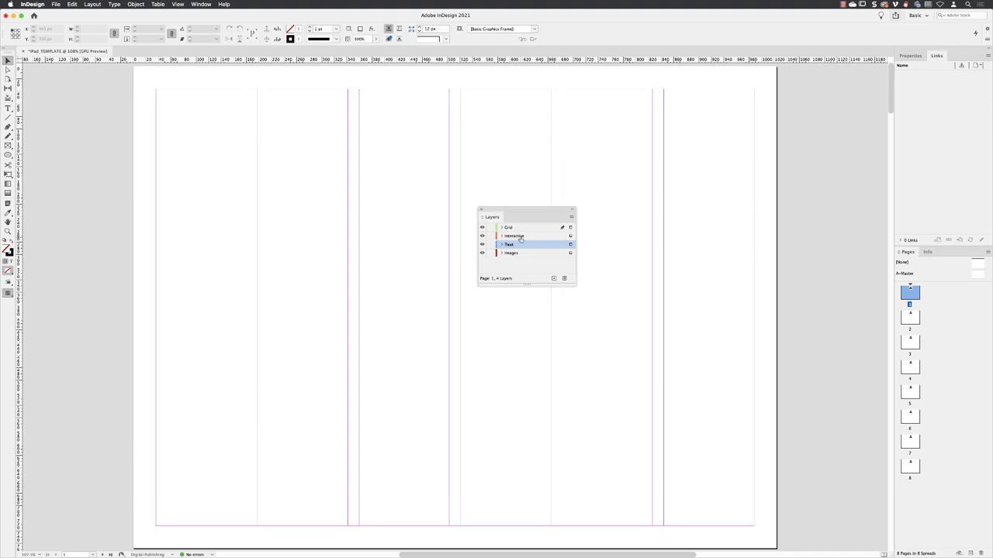
{"action": "mouse_move", "coordinate": [527, 236]}
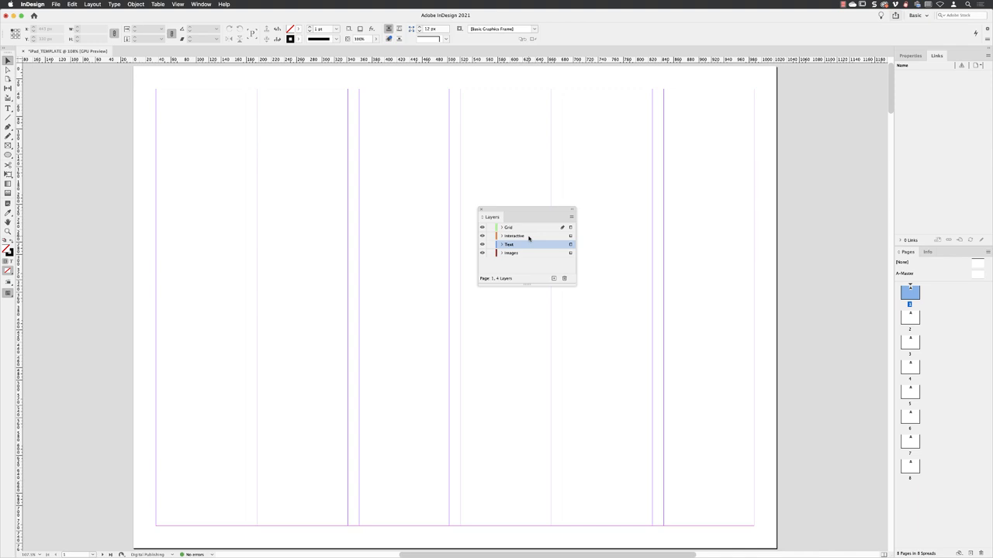
{"action": "left_click", "coordinate": [509, 227]}
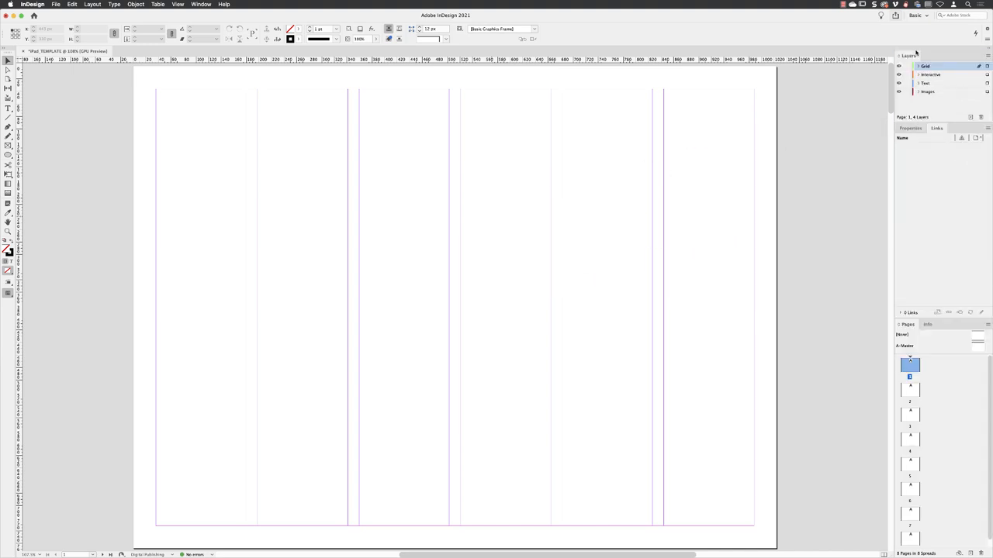
{"action": "mouse_move", "coordinate": [909, 49]}
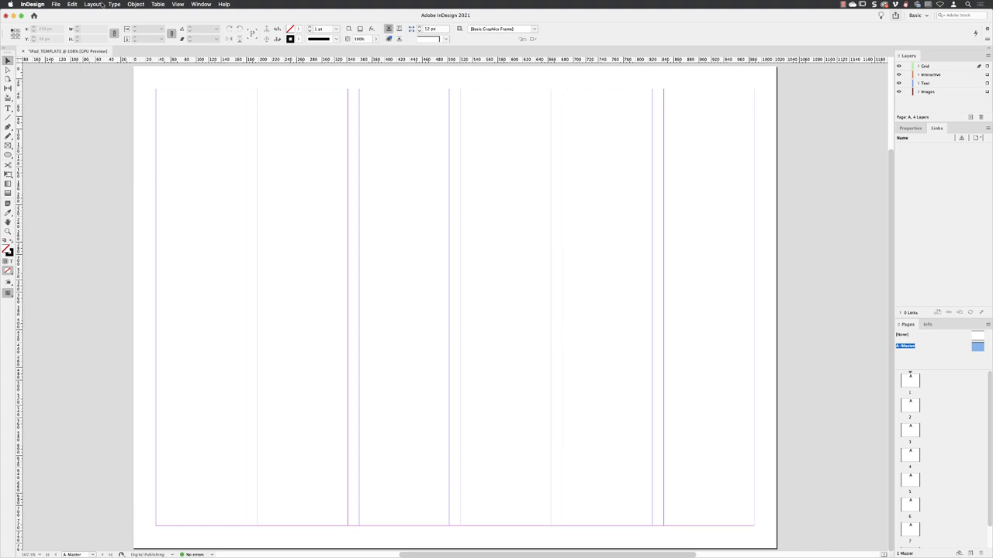
Create guides for 5 rows with 18 px gutters, fitted to the margins
{"action": "left_click", "coordinate": [92, 4]}
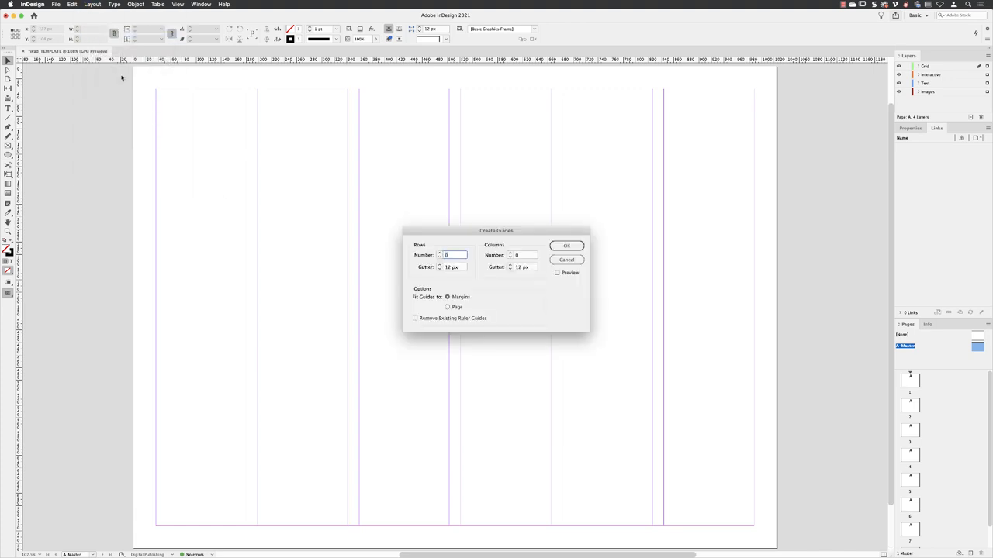
{"action": "type", "text": "5"}
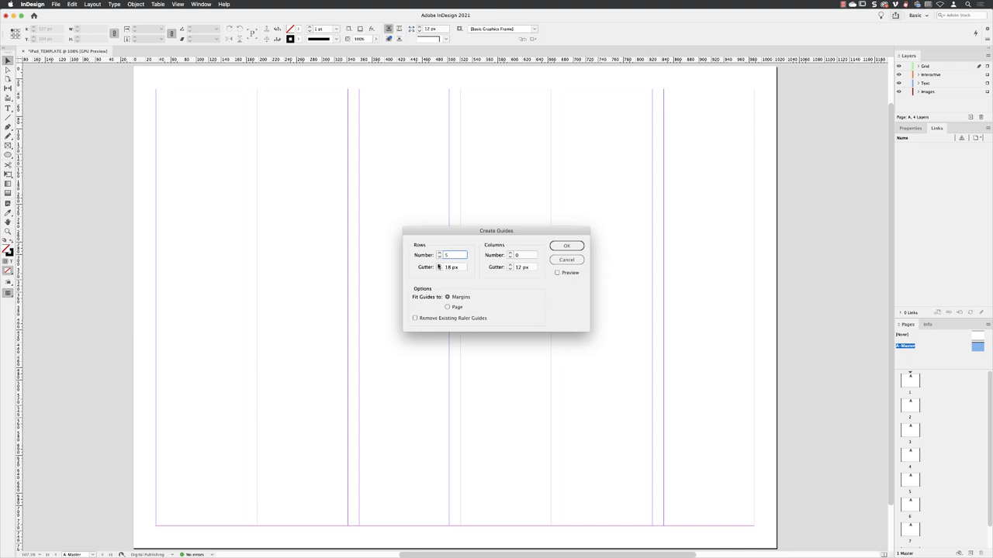
{"action": "mouse_move", "coordinate": [433, 287]}
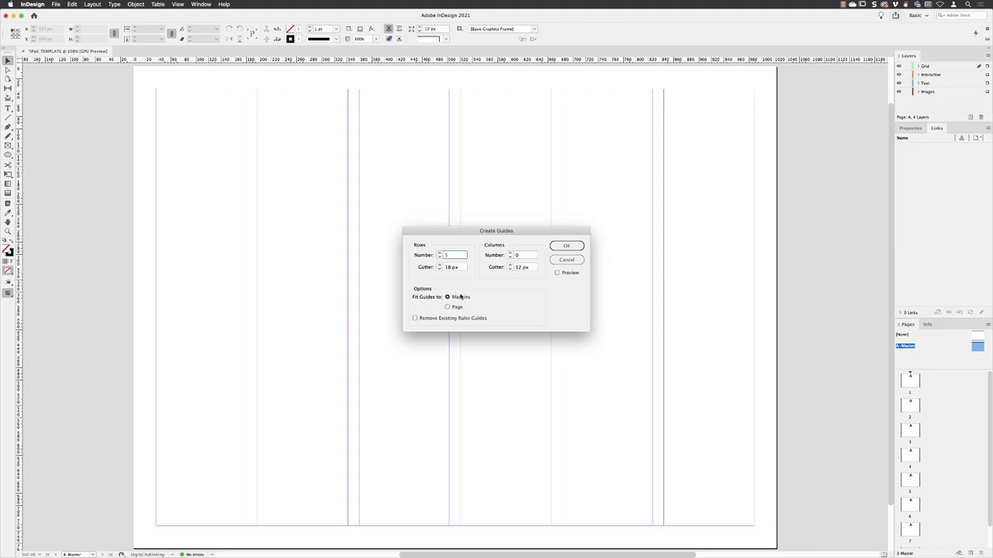
{"action": "left_click", "coordinate": [557, 272]}
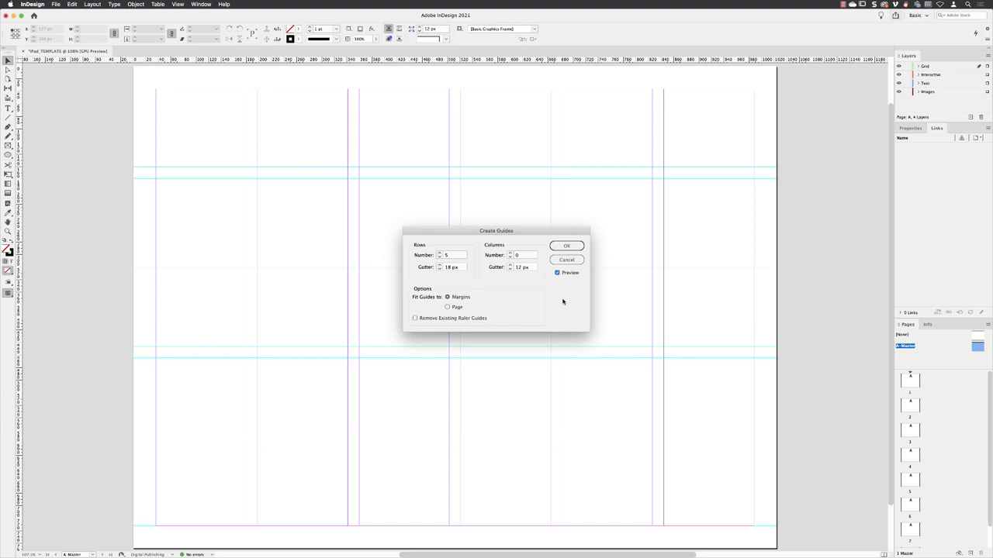
{"action": "left_click", "coordinate": [566, 246]}
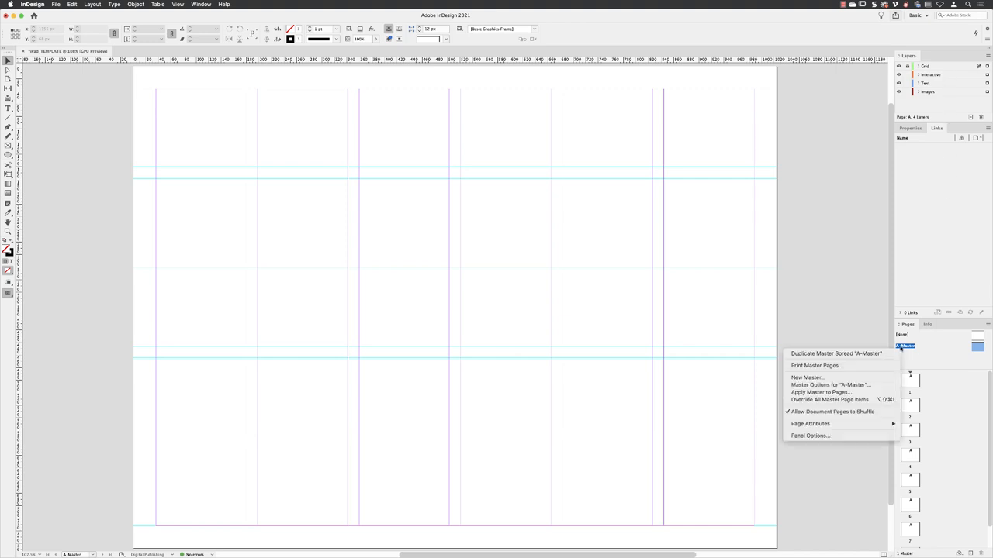
{"action": "mouse_move", "coordinate": [830, 385]}
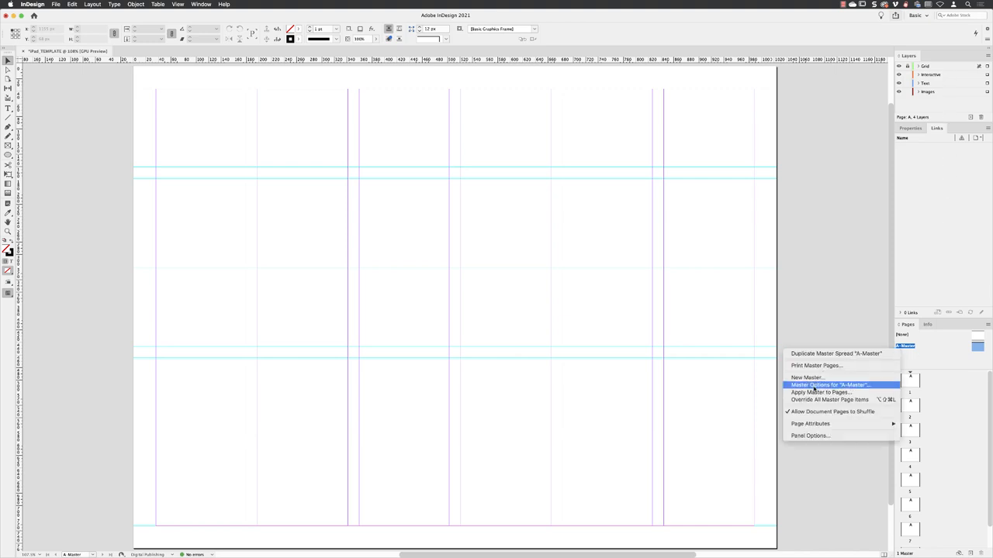
Rename A-Master to Structure in Master Options
{"action": "left_click", "coordinate": [830, 384]}
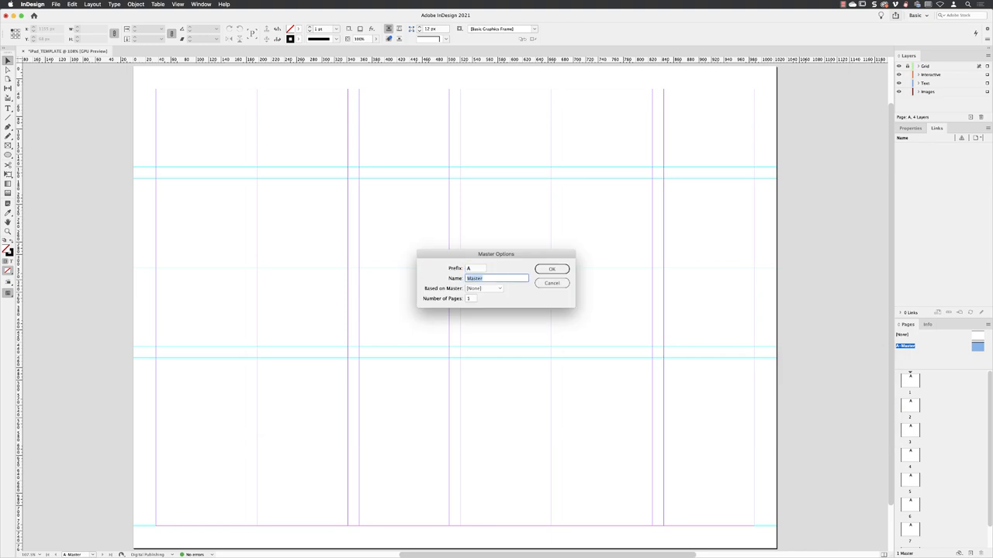
{"action": "type", "text": "Structure"}
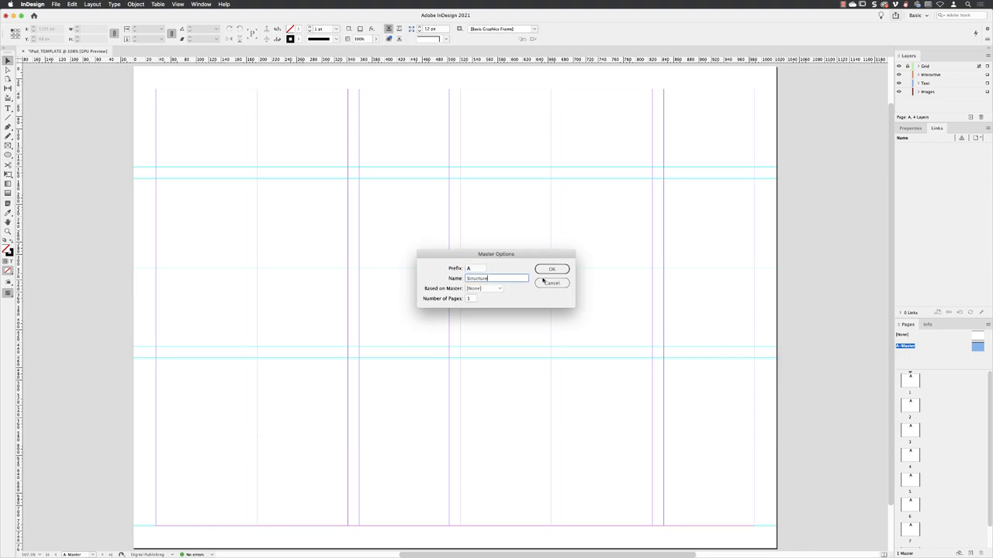
{"action": "left_click", "coordinate": [551, 269]}
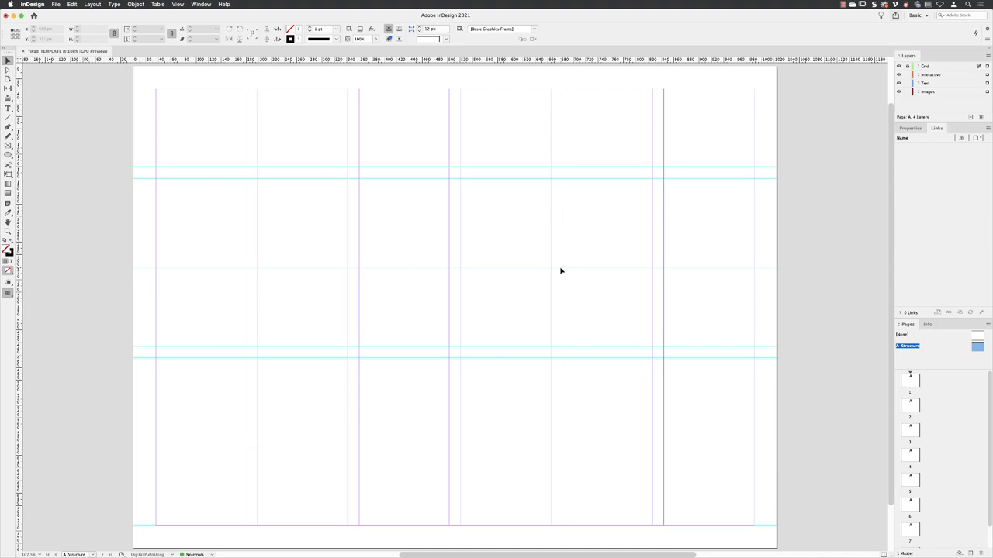
{"action": "mouse_move", "coordinate": [409, 265]}
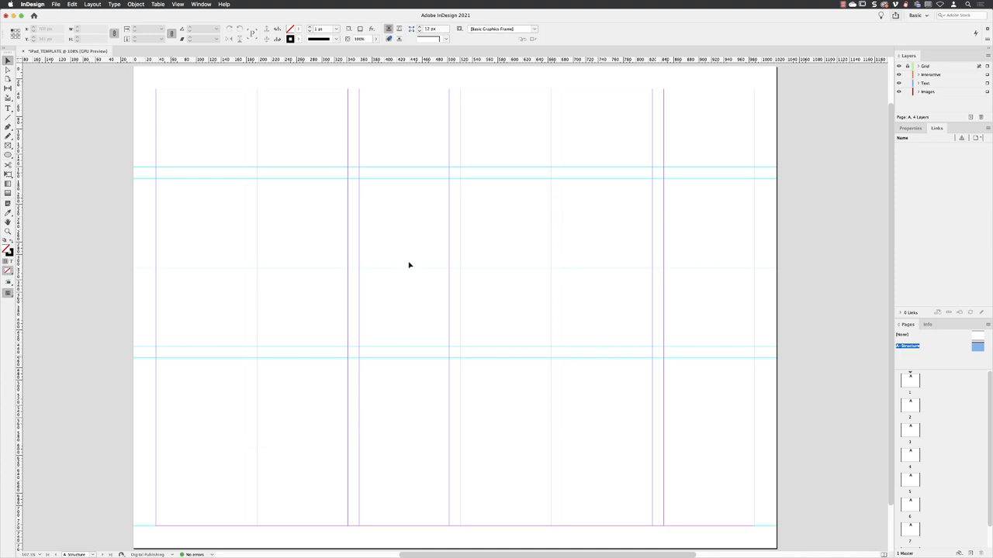
Save the document as iPad_Template in Desktop > Journalism > Layouts
{"action": "left_click", "coordinate": [56, 4]}
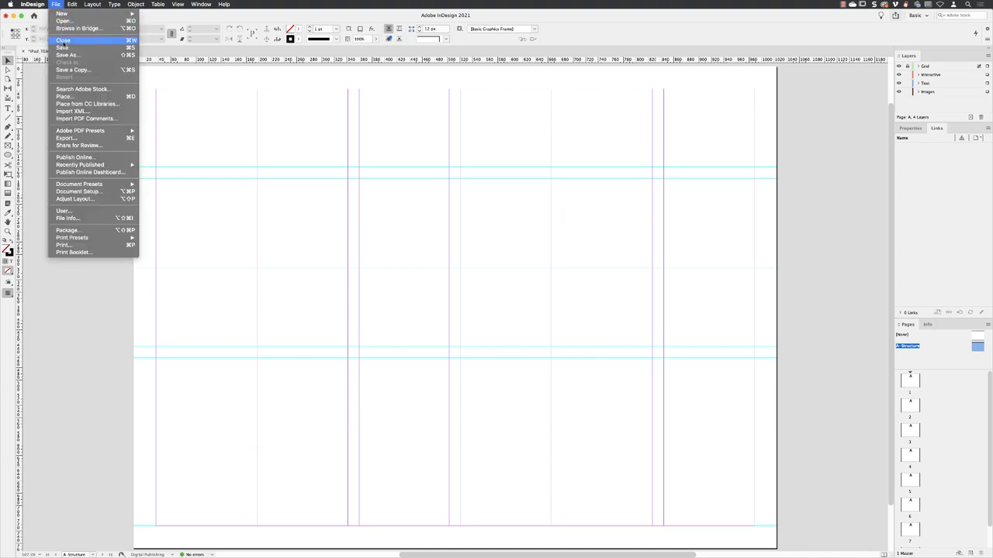
{"action": "left_click", "coordinate": [68, 55]}
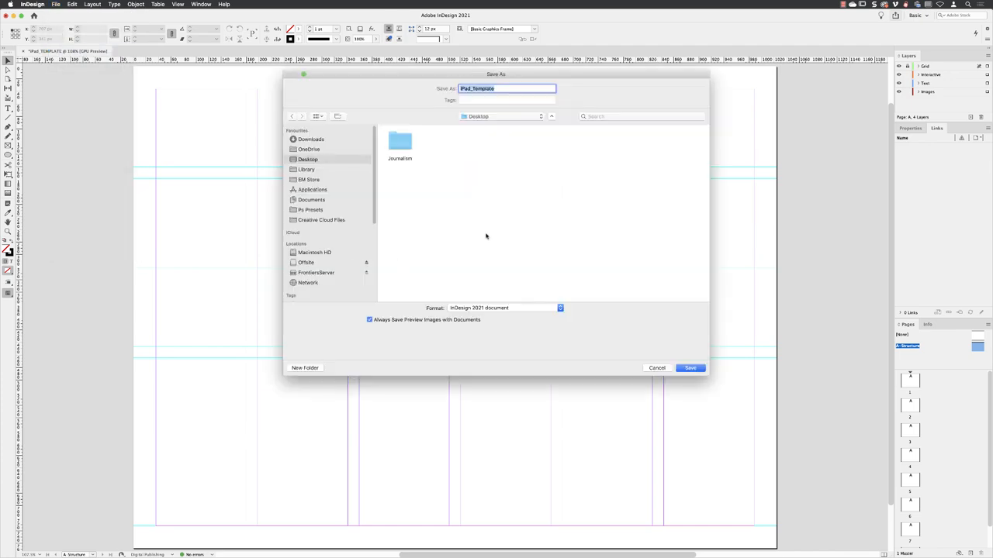
{"action": "double_click", "coordinate": [399, 145]}
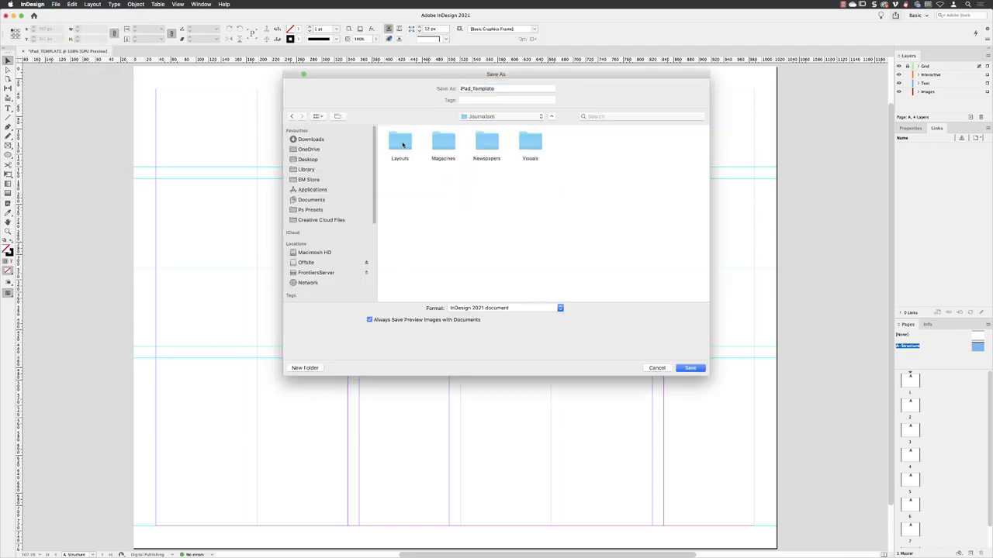
{"action": "double_click", "coordinate": [399, 144]}
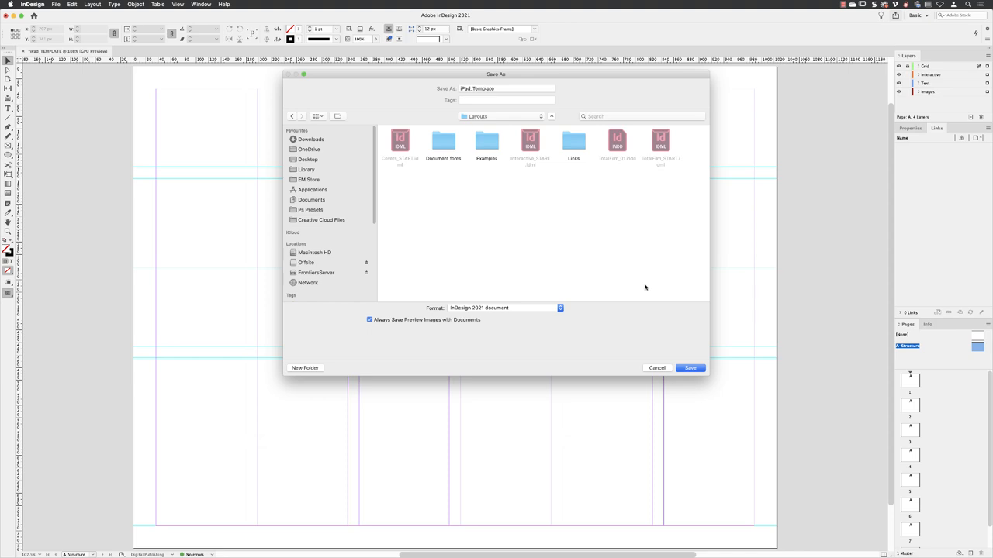
{"action": "left_click", "coordinate": [690, 368]}
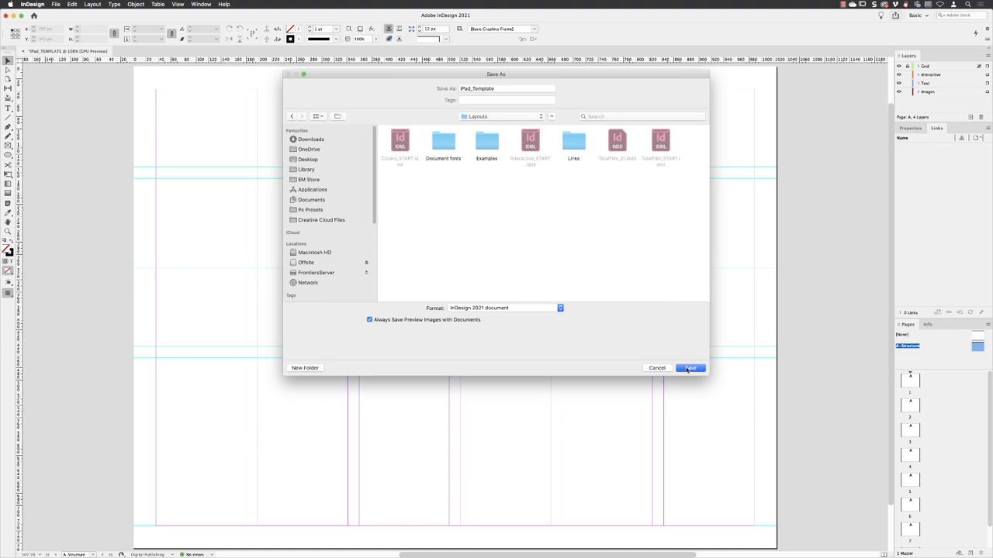
{"action": "left_click", "coordinate": [689, 368]}
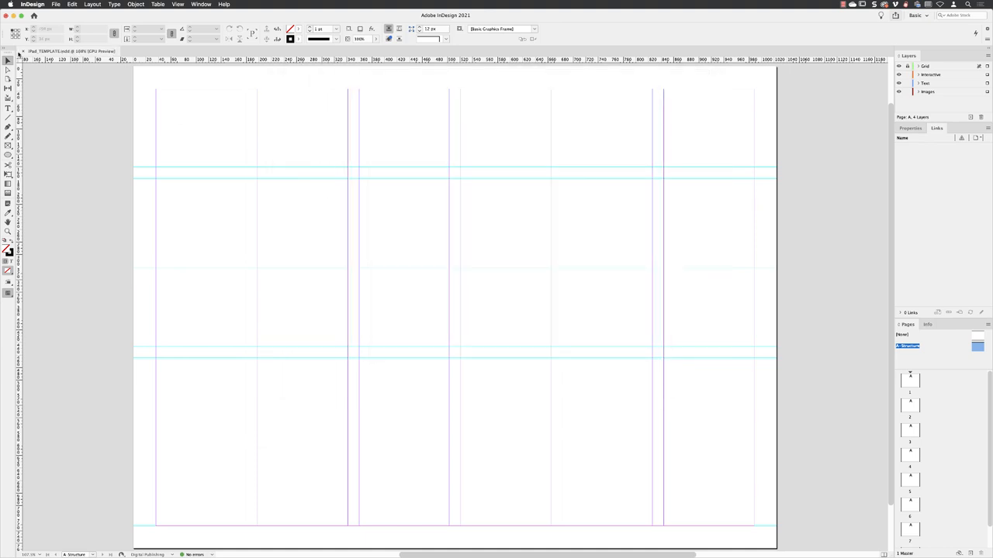